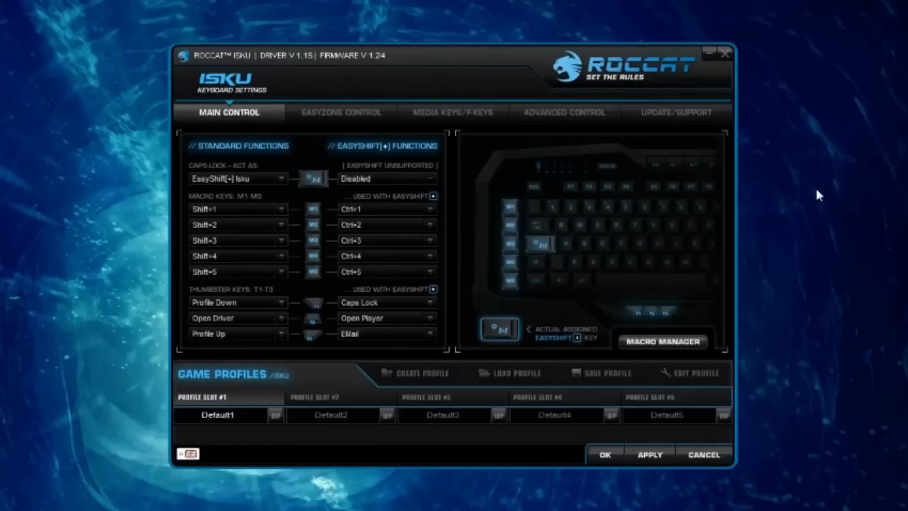
pyautogui.moveTo(531, 83)
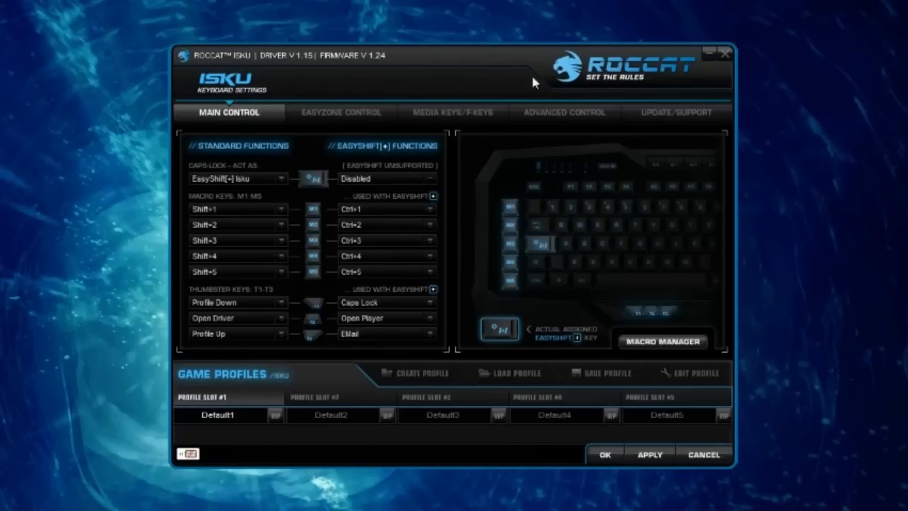
pyautogui.moveTo(538, 80)
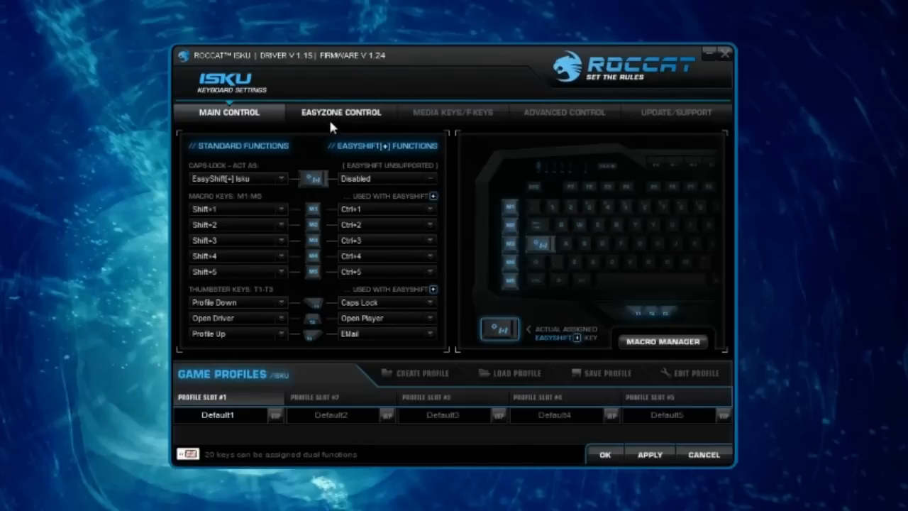
# - Browse the Media Keys/F-Keys, Advanced Control and Update/Support pages, ending on driver V1.15 and firmware V1.24 info
pyautogui.click(451, 112)
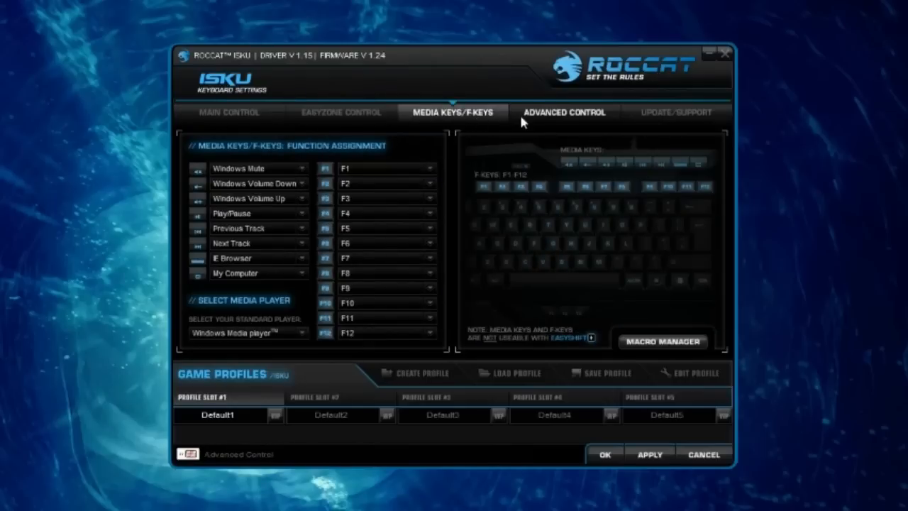
pyautogui.click(565, 112)
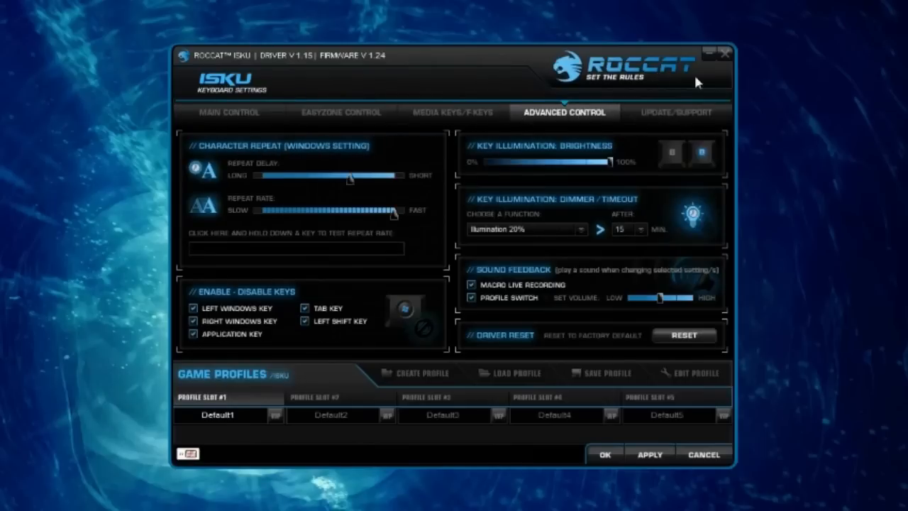
pyautogui.click(674, 112)
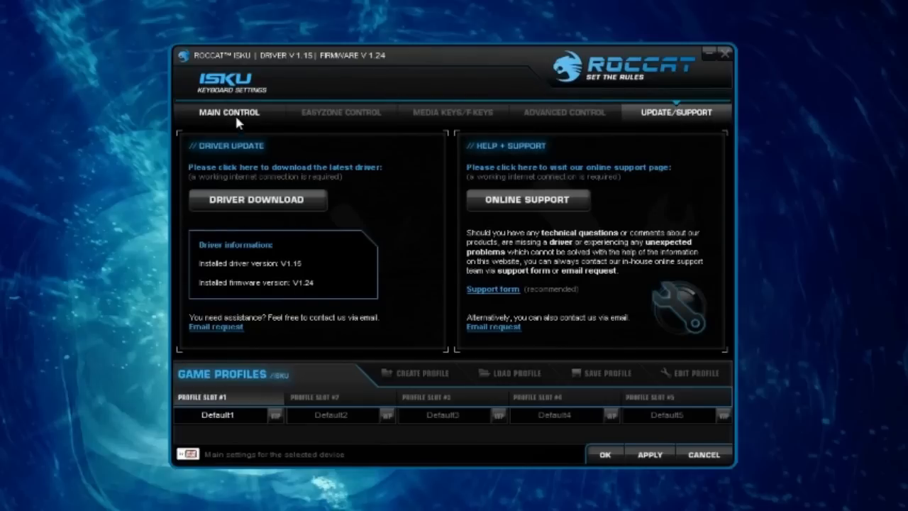
# - Return to the Main Control key-assignment page for the default profile
pyautogui.click(227, 112)
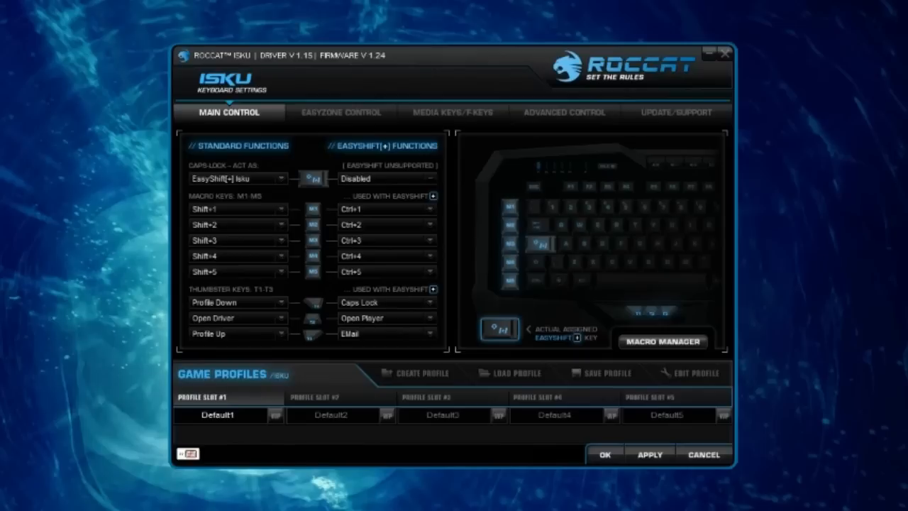
pyautogui.moveTo(744, 280)
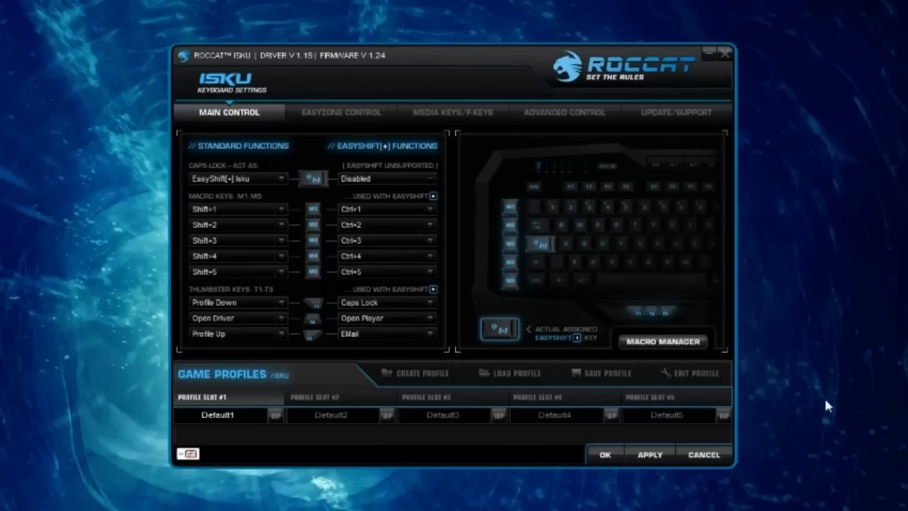
pyautogui.moveTo(832, 393)
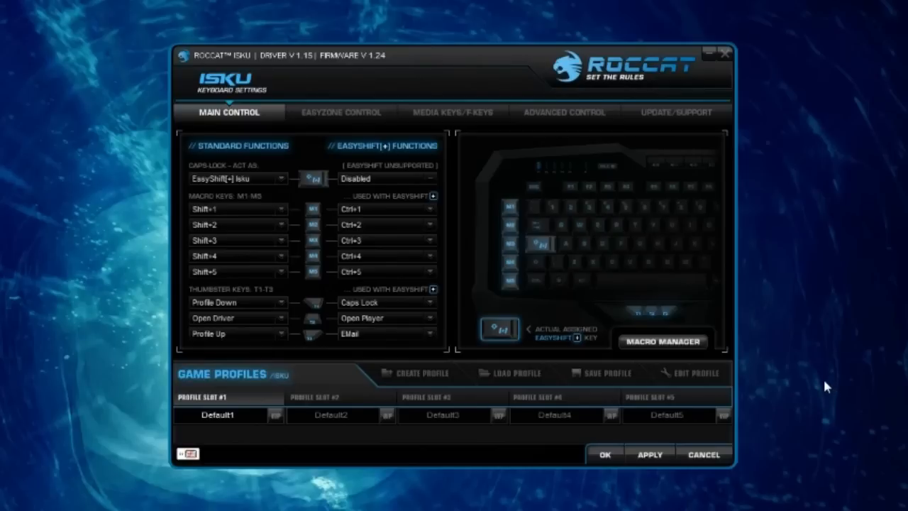
pyautogui.moveTo(554, 157)
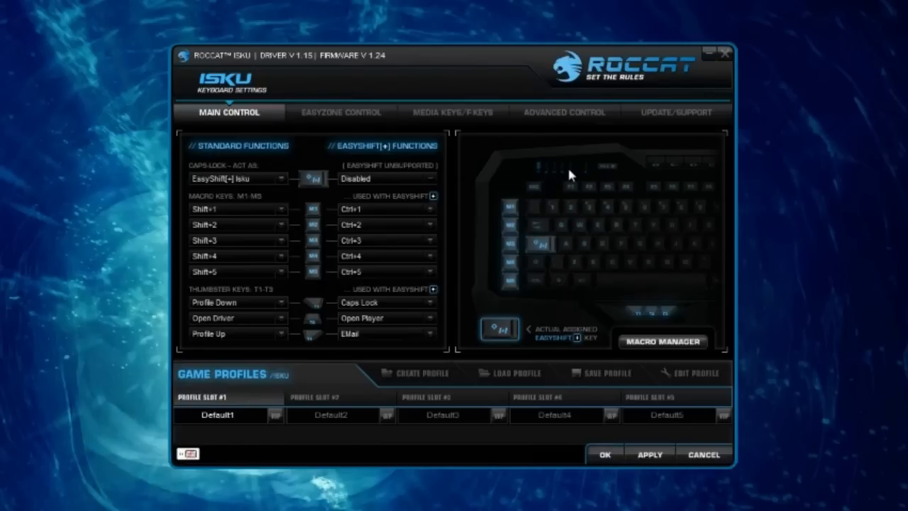
pyautogui.moveTo(508, 221)
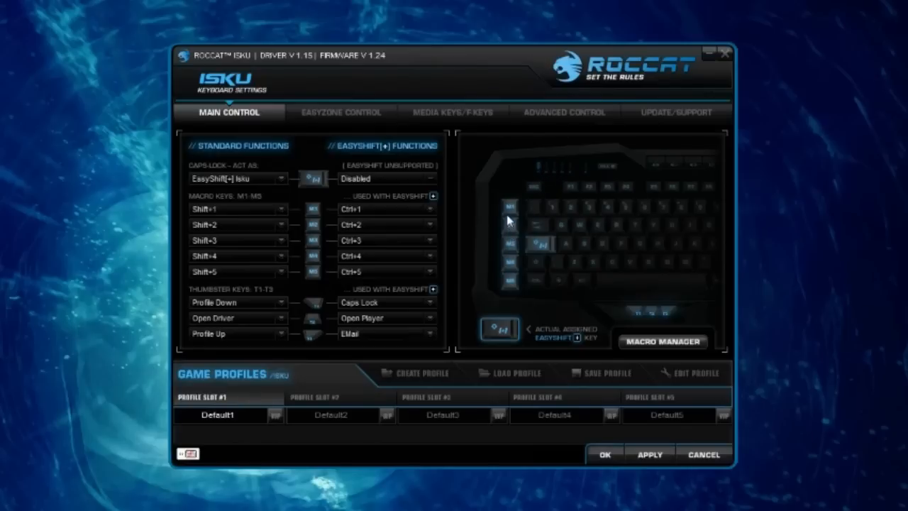
pyautogui.moveTo(432, 191)
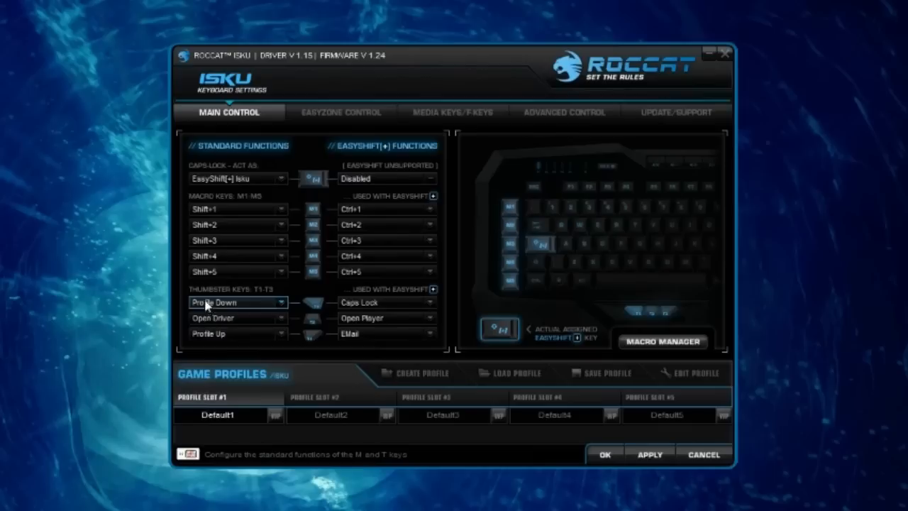
pyautogui.moveTo(241, 303)
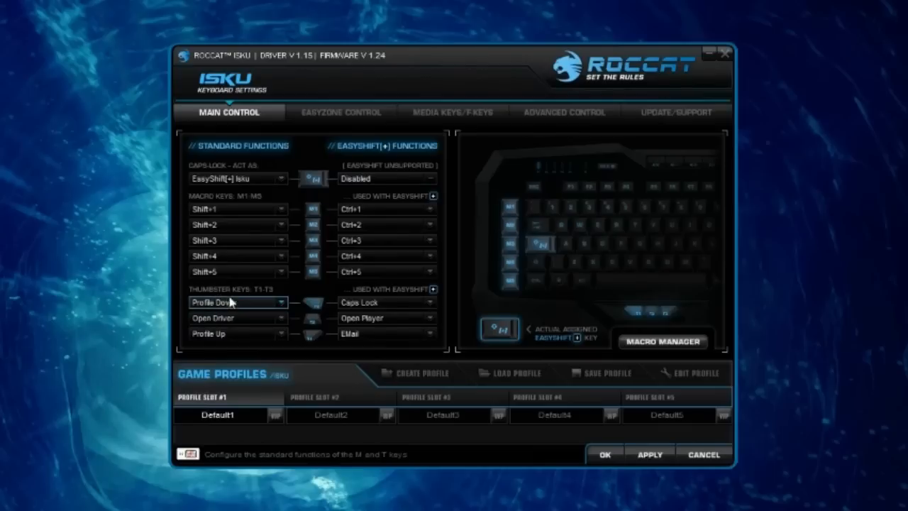
pyautogui.moveTo(237, 339)
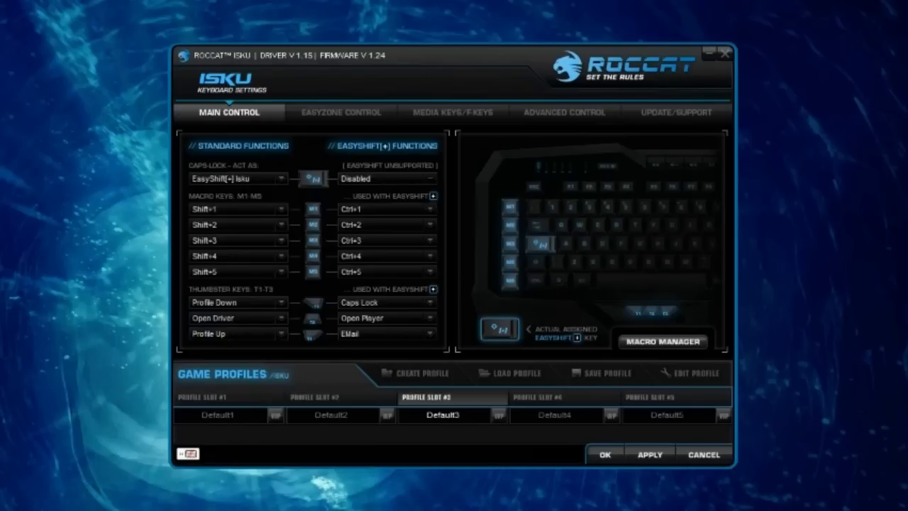
# - Switch the active game profile to slot 4, then to slot 5 (Default5)
pyautogui.click(560, 414)
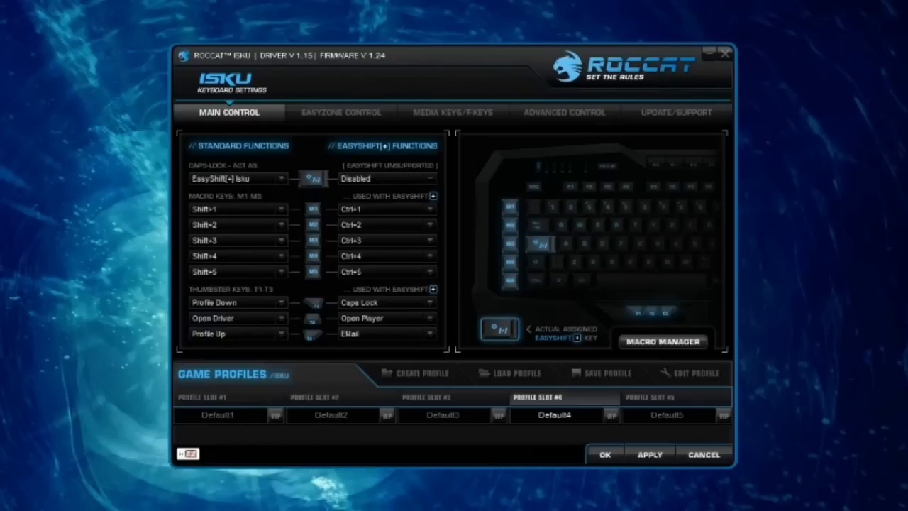
pyautogui.click(673, 416)
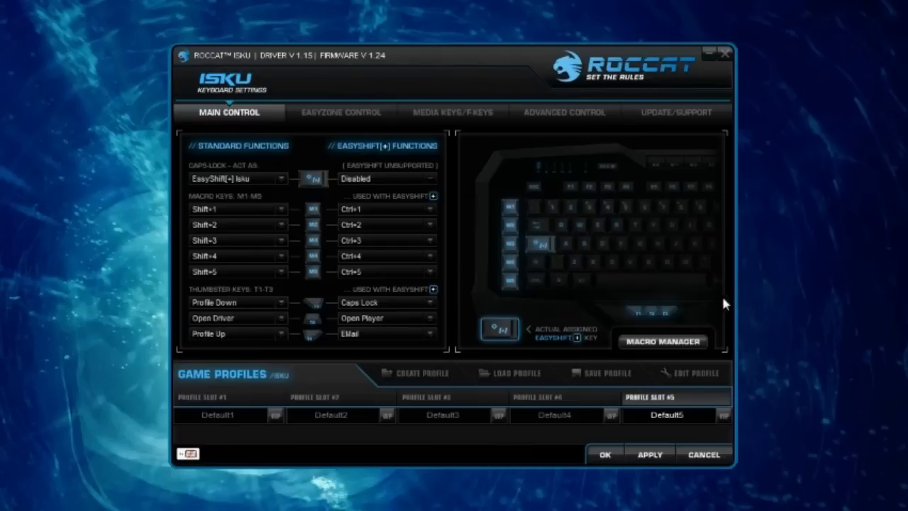
pyautogui.moveTo(872, 204)
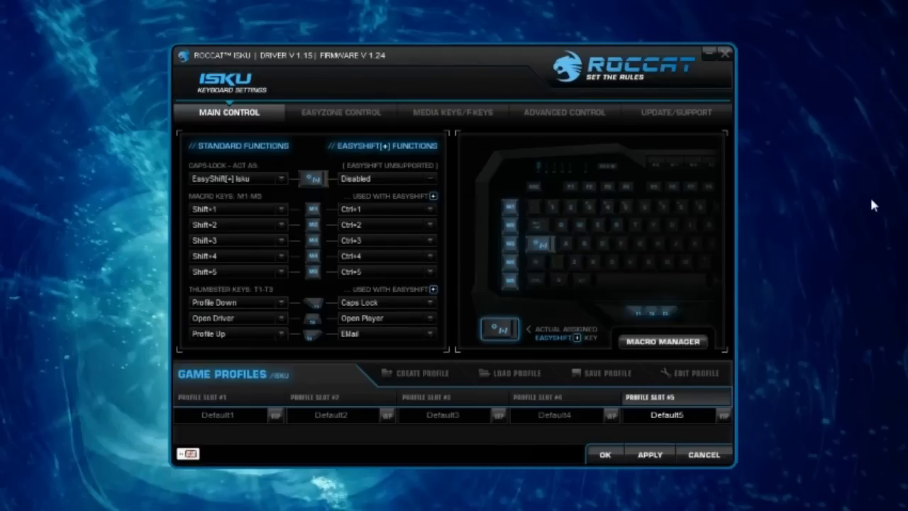
pyautogui.moveTo(844, 210)
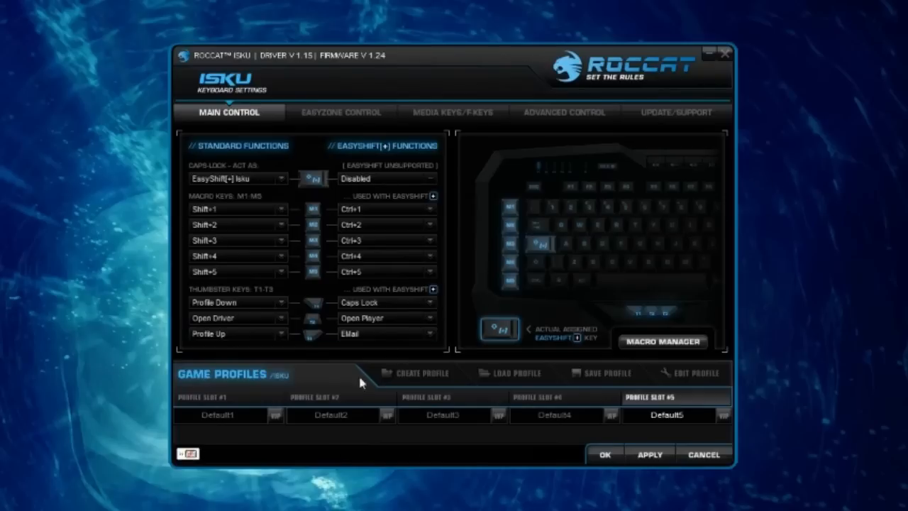
pyautogui.moveTo(276, 426)
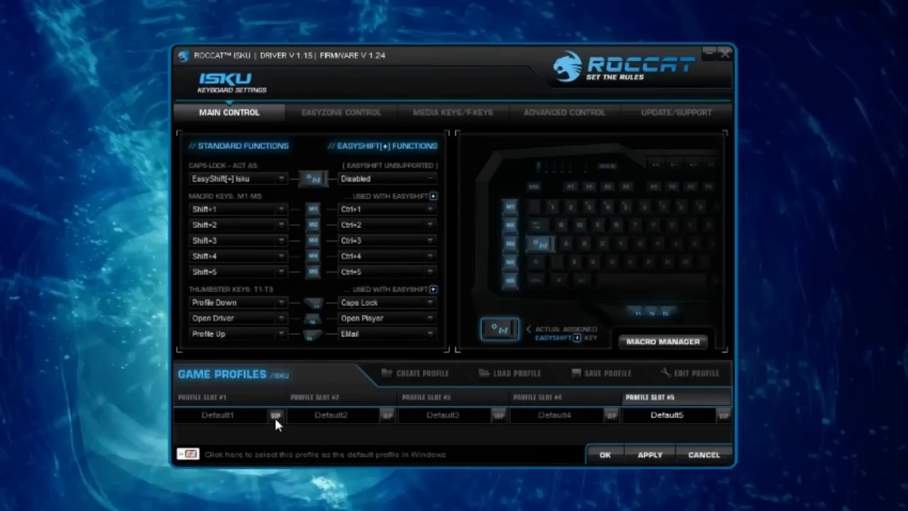
# - Set Default1 in slot 1 as the Windows profile and confirm, keeping slot 5 active
pyautogui.click(274, 414)
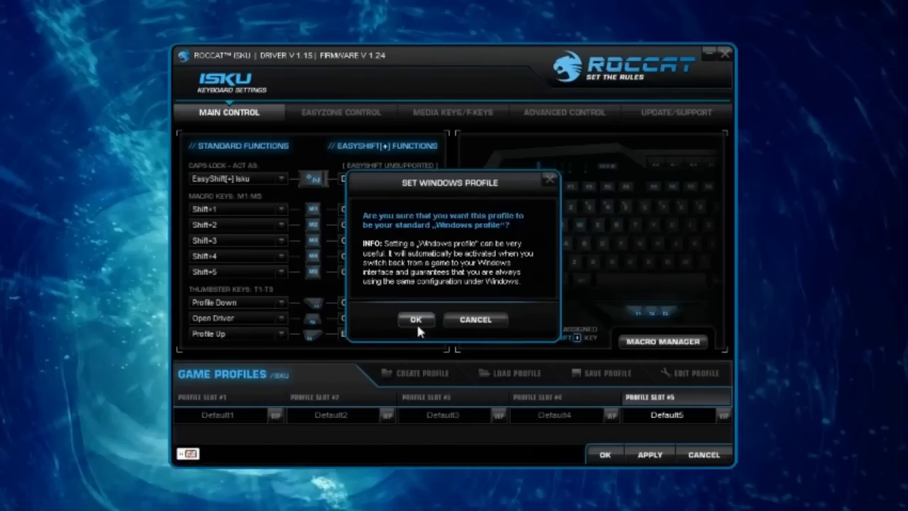
pyautogui.click(415, 319)
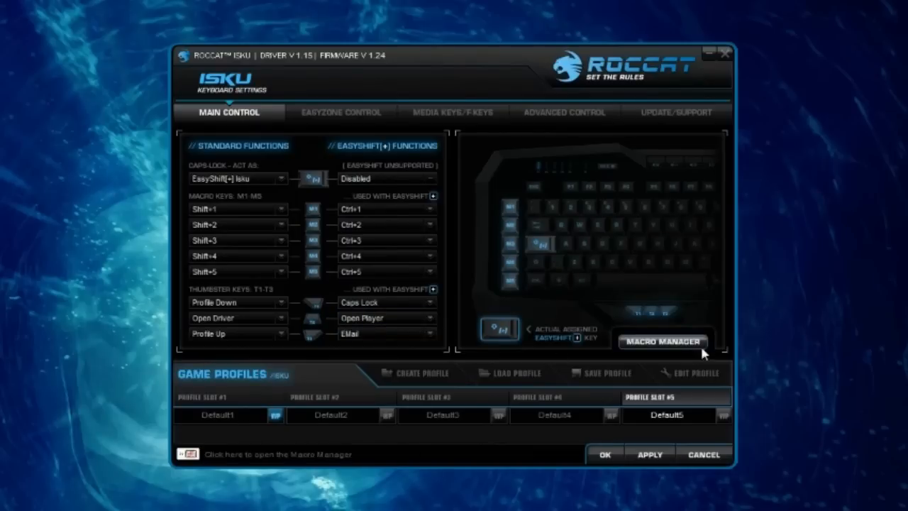
pyautogui.click(674, 417)
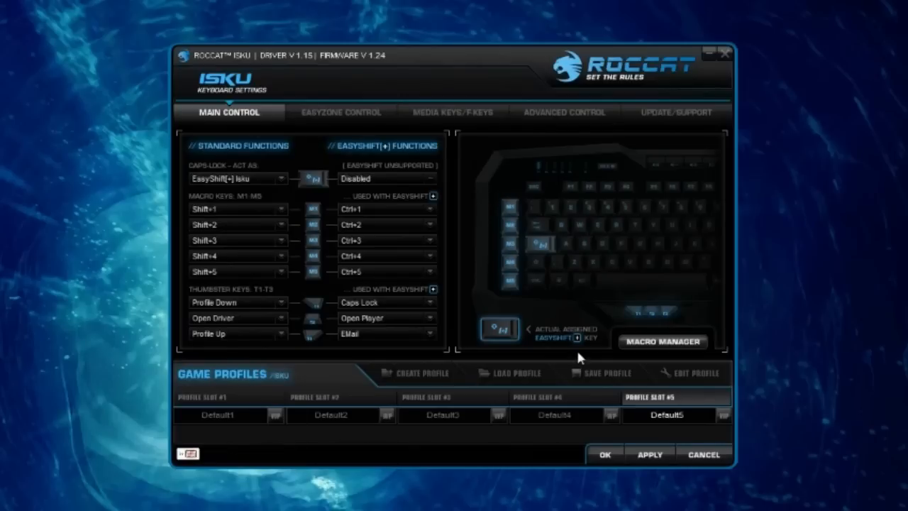
pyautogui.moveTo(343, 165)
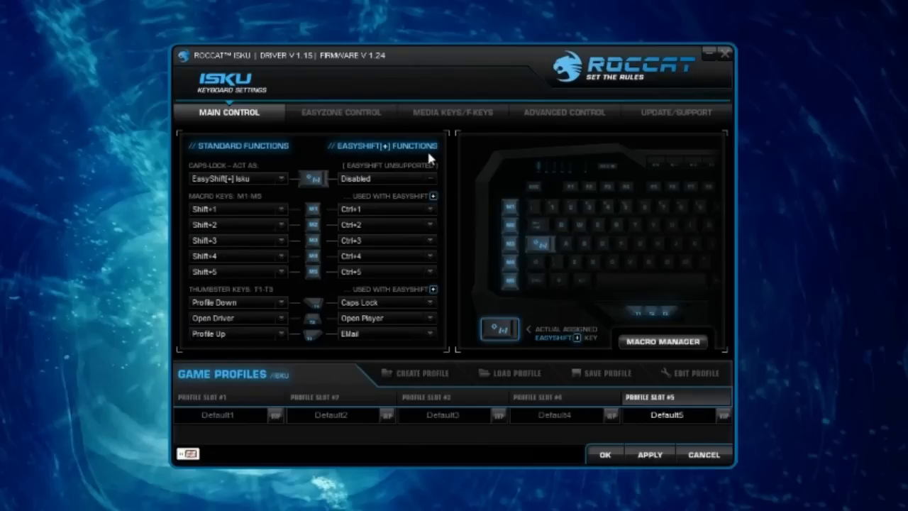
pyautogui.moveTo(307, 267)
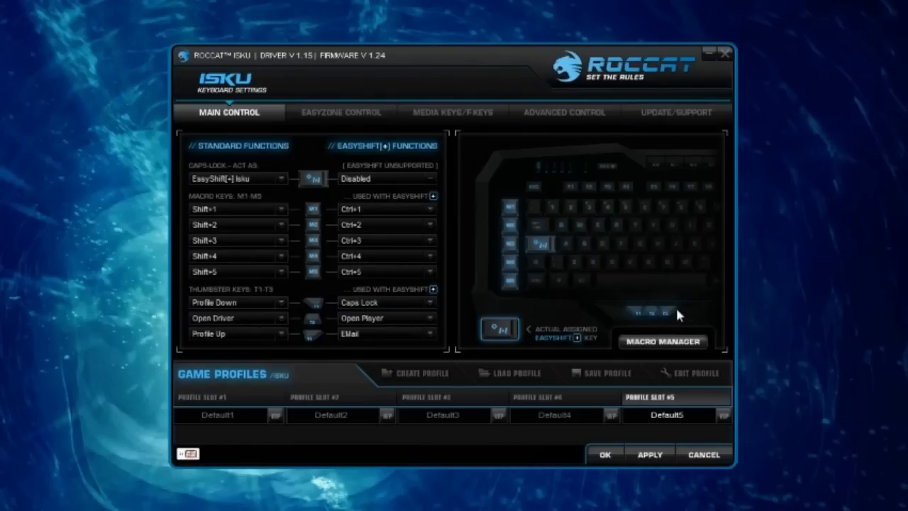
pyautogui.moveTo(491, 261)
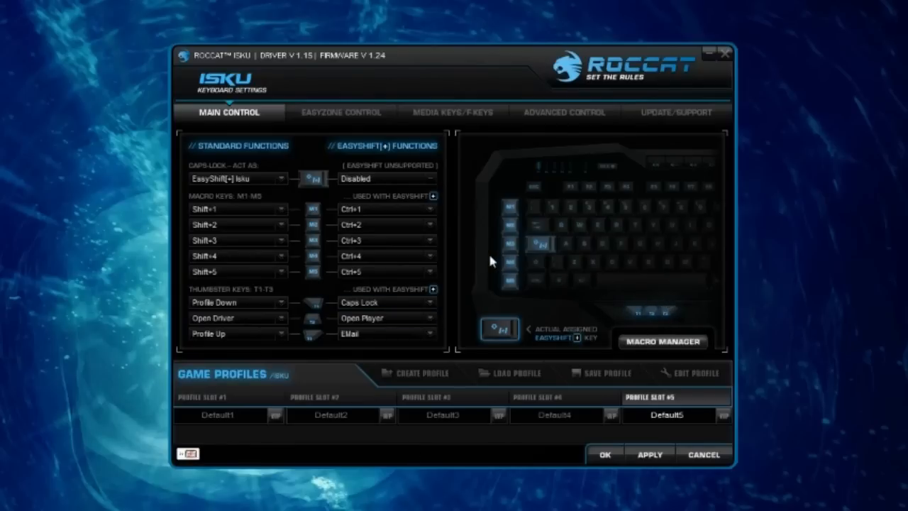
pyautogui.moveTo(522, 224)
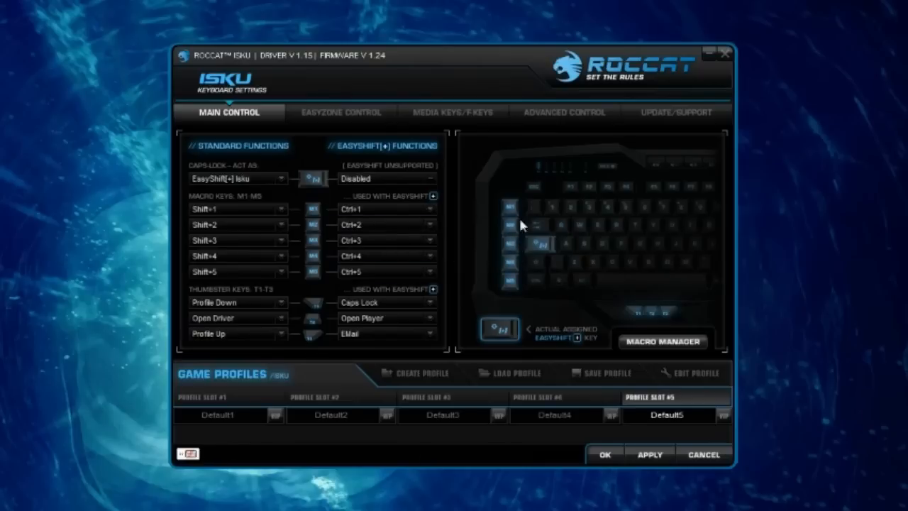
pyautogui.moveTo(516, 250)
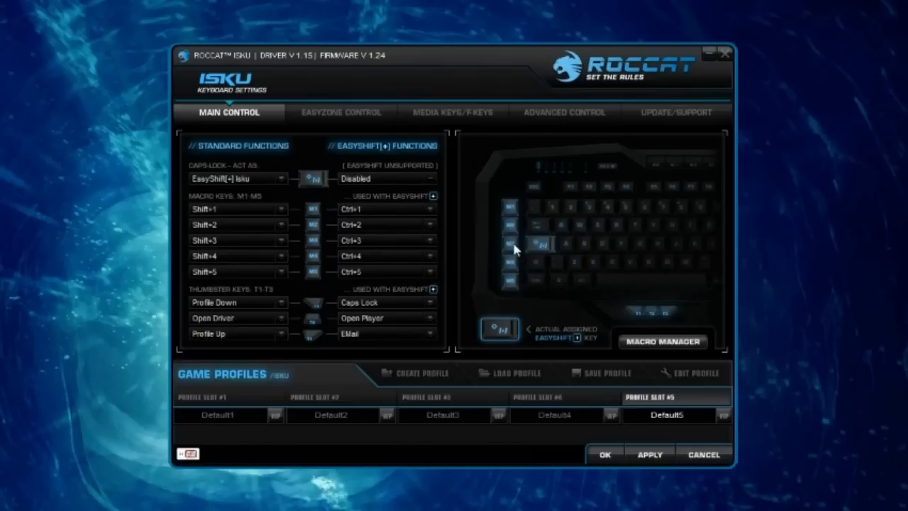
pyautogui.moveTo(517, 242)
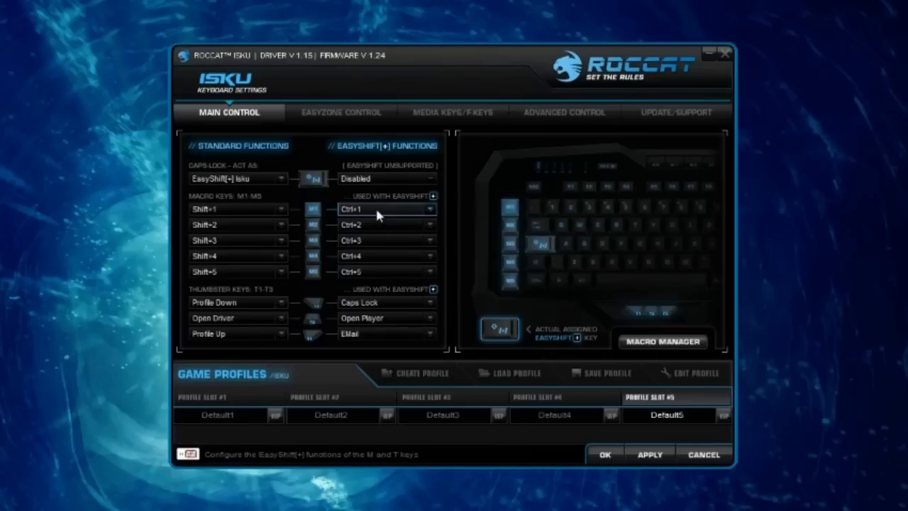
pyautogui.moveTo(371, 207)
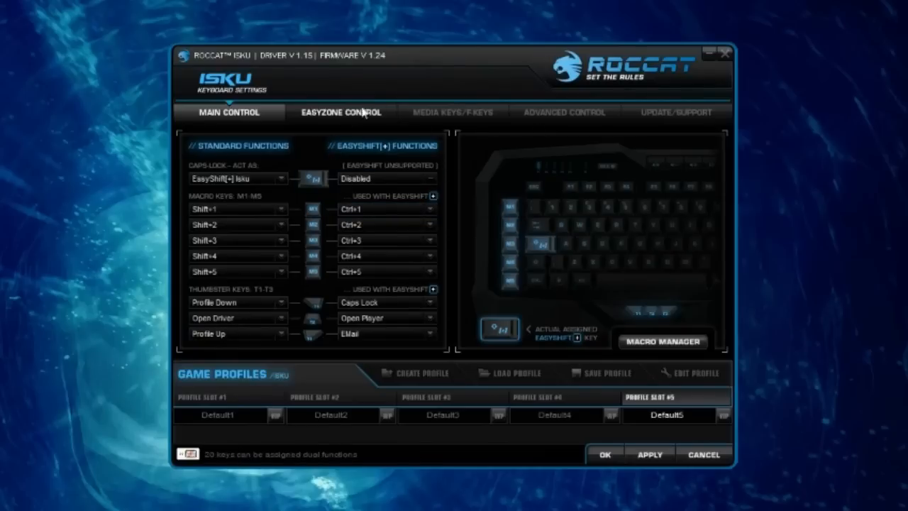
pyautogui.click(228, 113)
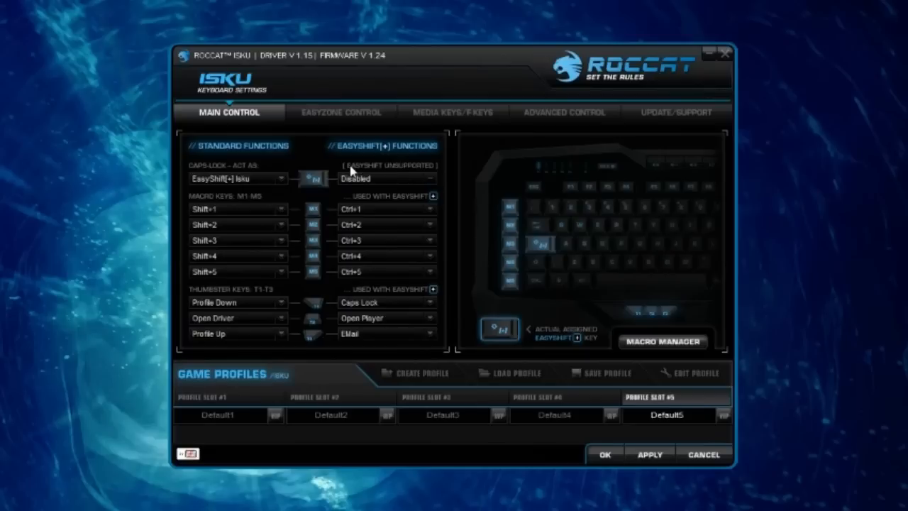
pyautogui.moveTo(295, 186)
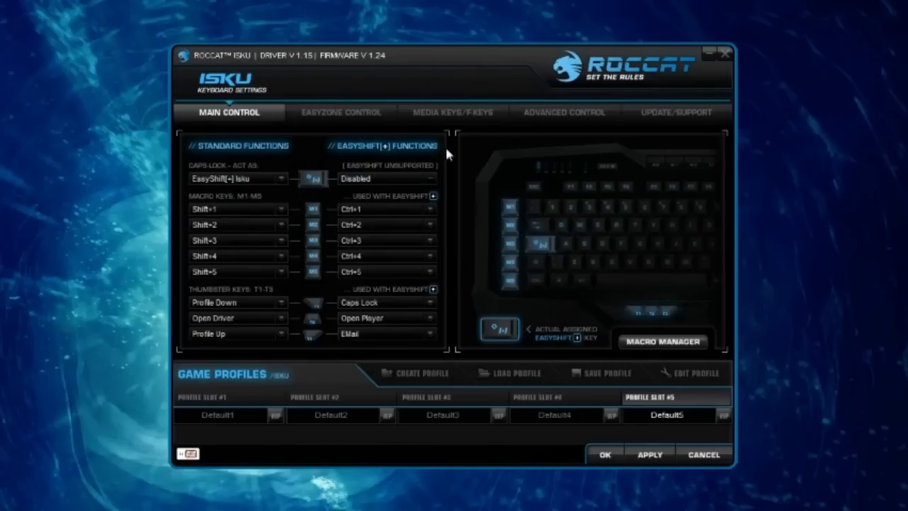
pyautogui.moveTo(511, 190)
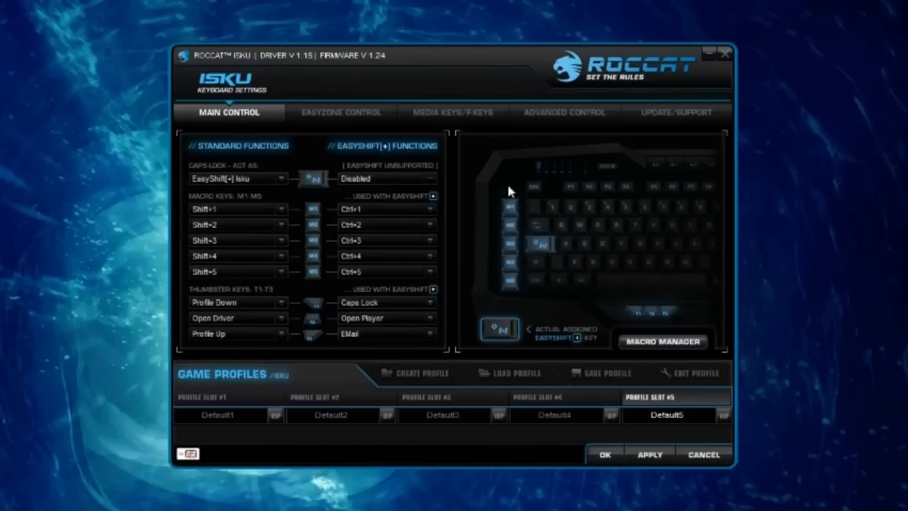
# - Show the EasyZone function assignment page with its EasyShift key list
pyautogui.click(341, 112)
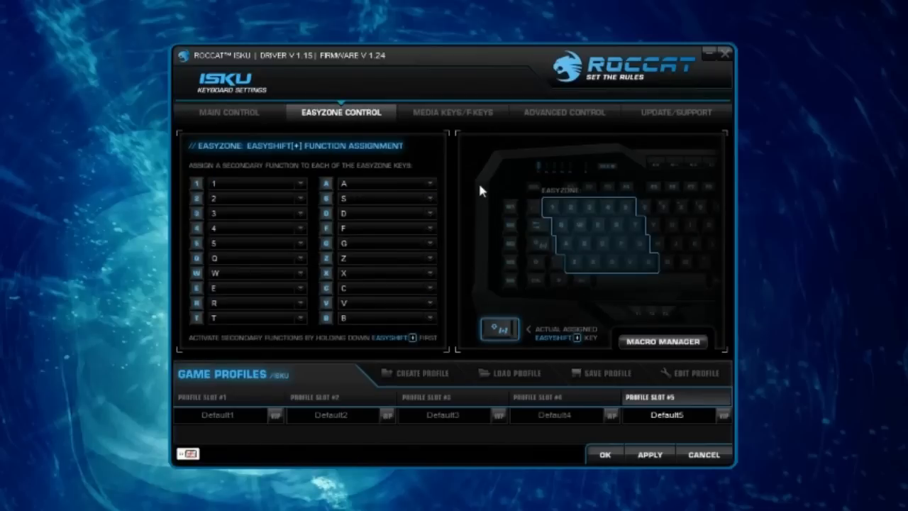
pyautogui.moveTo(457, 117)
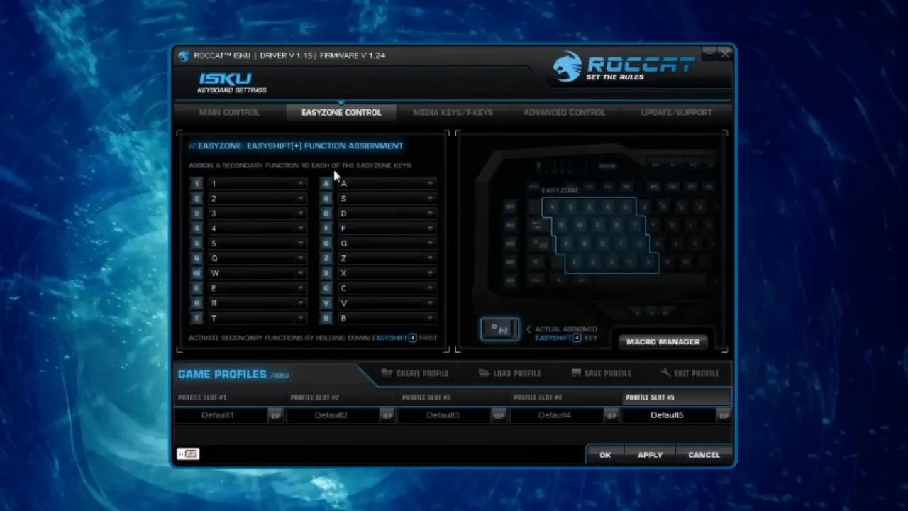
# - Show the function choices for EasyZone key 1, including macro, timer, shortcut and quicklaunch
pyautogui.click(301, 183)
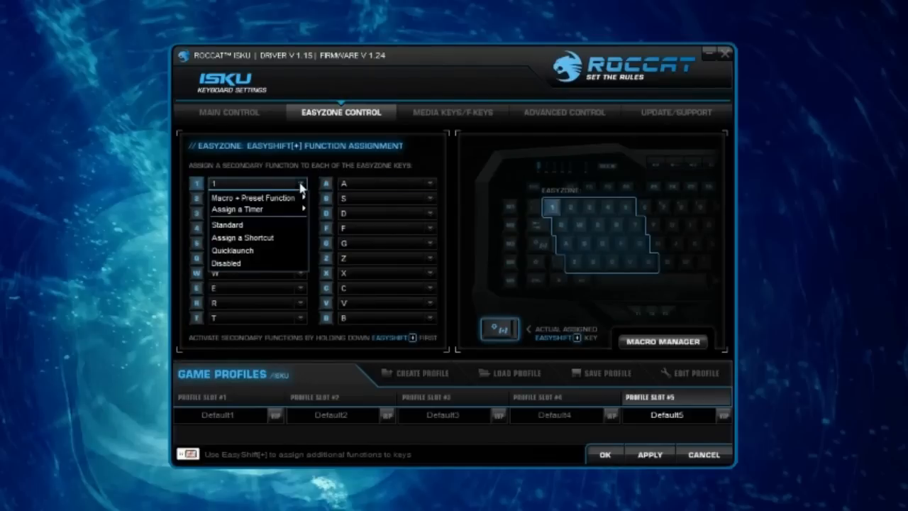
pyautogui.moveTo(278, 204)
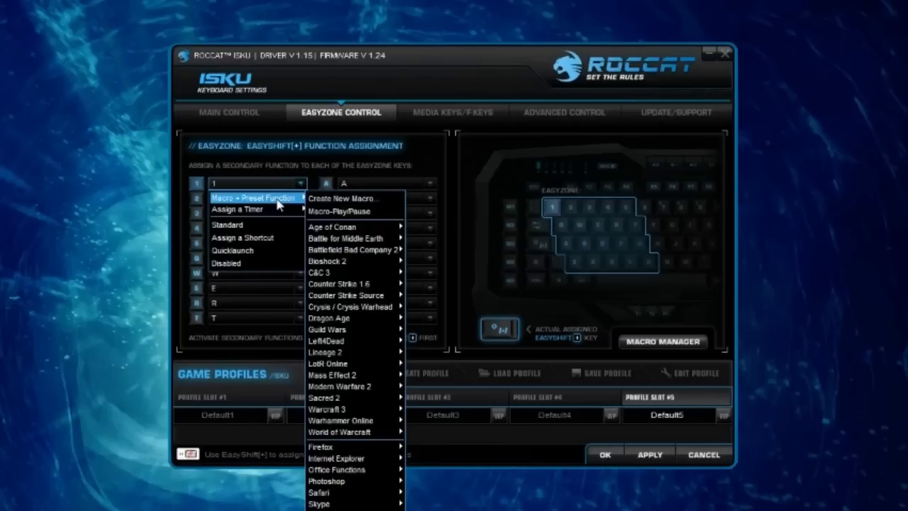
pyautogui.moveTo(349, 363)
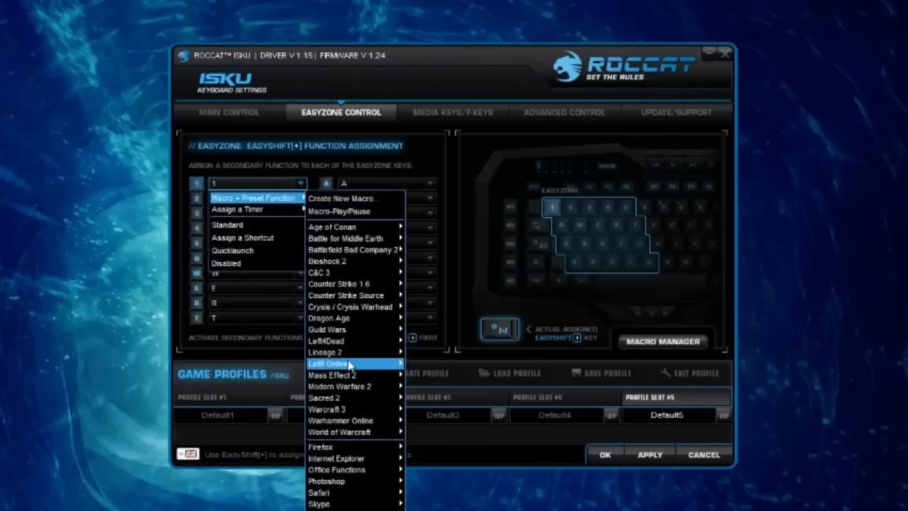
pyautogui.moveTo(363, 352)
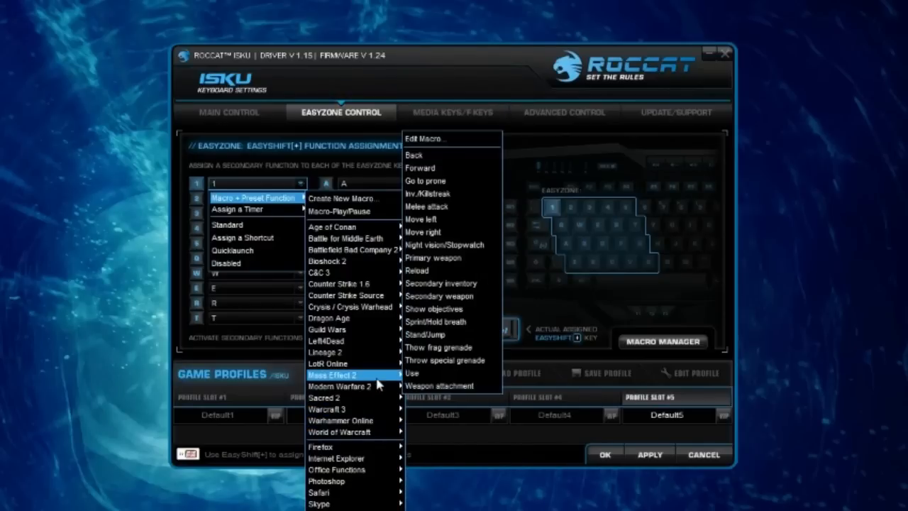
pyautogui.moveTo(349, 364)
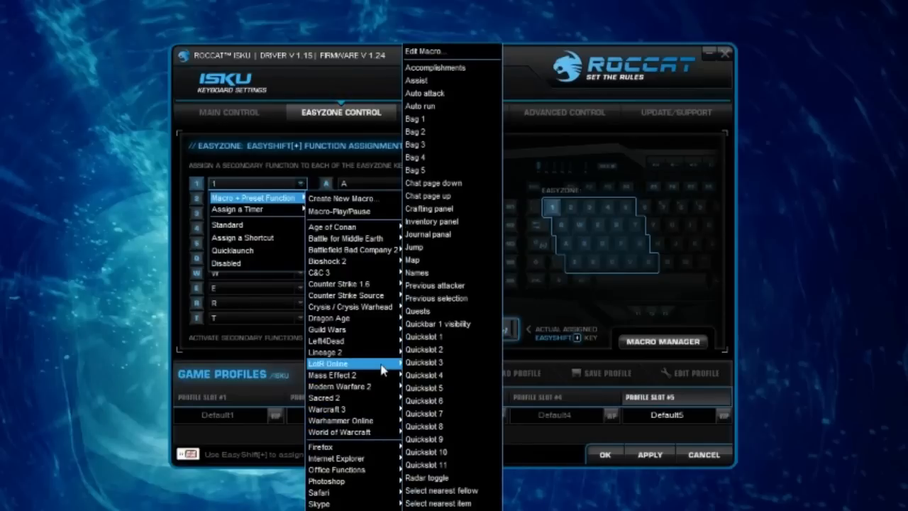
pyautogui.moveTo(351, 352)
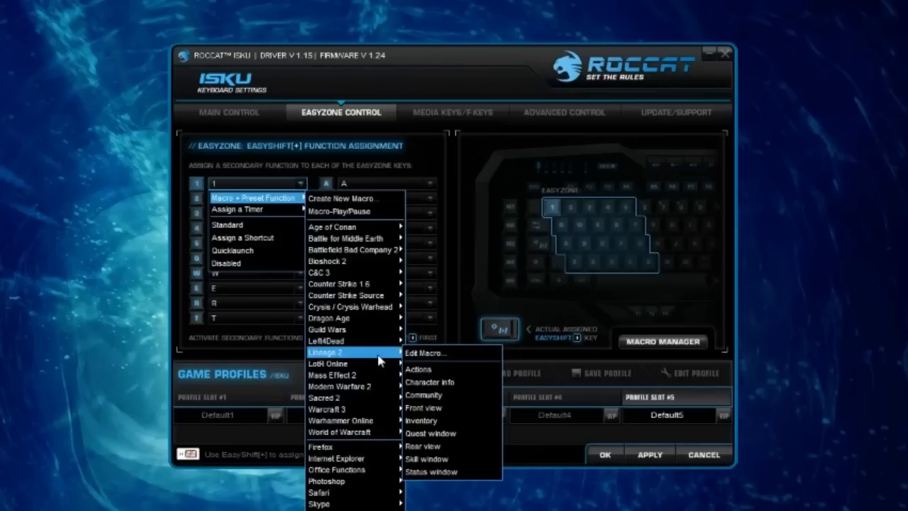
pyautogui.moveTo(378, 329)
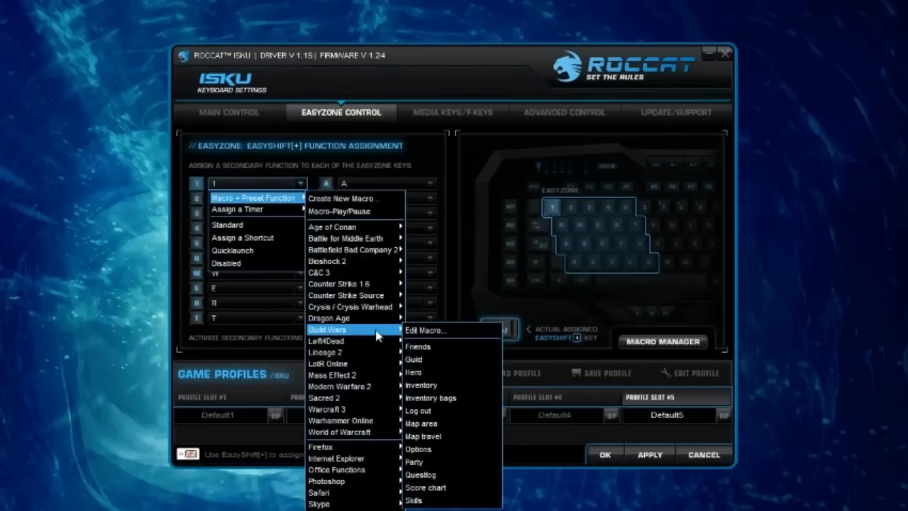
pyautogui.moveTo(354, 431)
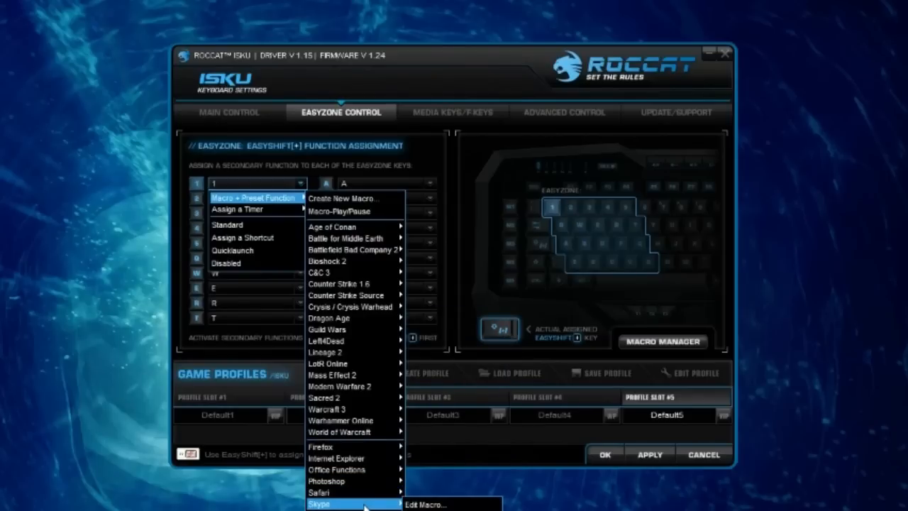
pyautogui.moveTo(347, 491)
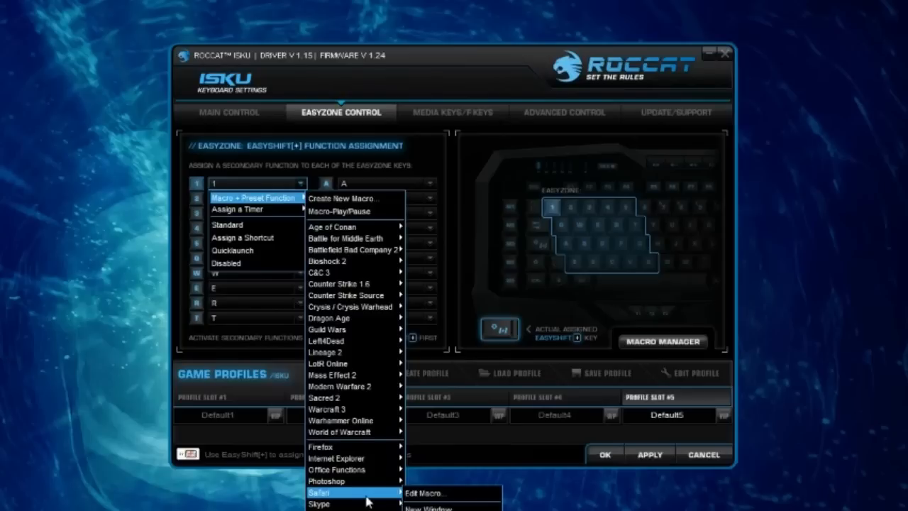
pyautogui.moveTo(338, 488)
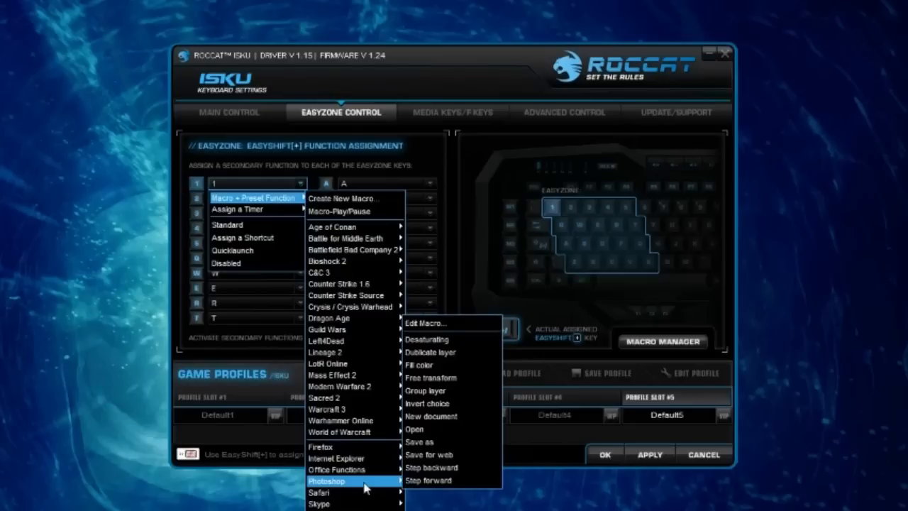
pyautogui.moveTo(352, 459)
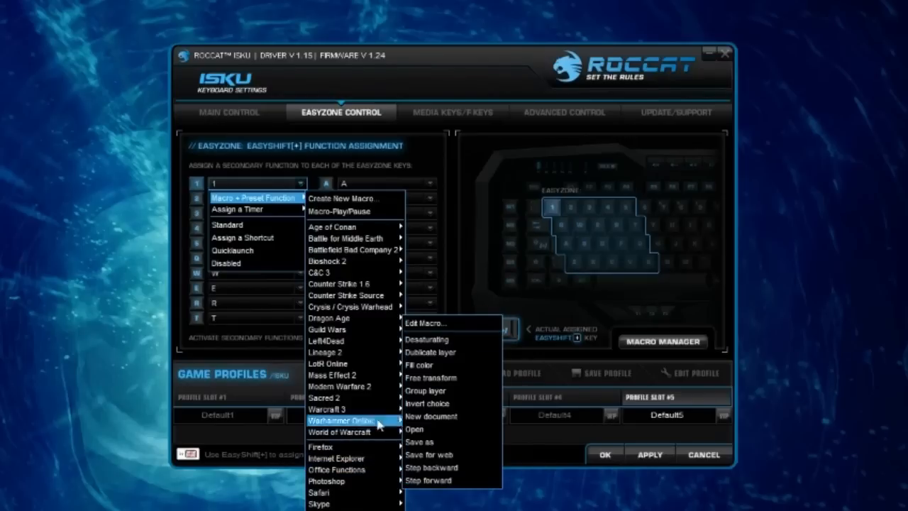
# - Show the Media Keys/F-Keys page with media functions mapped to F1–F12
pyautogui.click(452, 114)
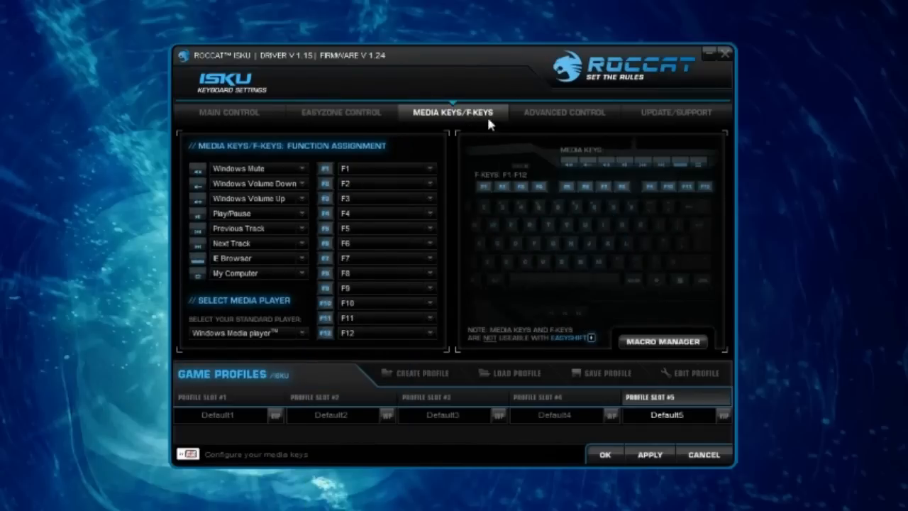
pyautogui.moveTo(681, 175)
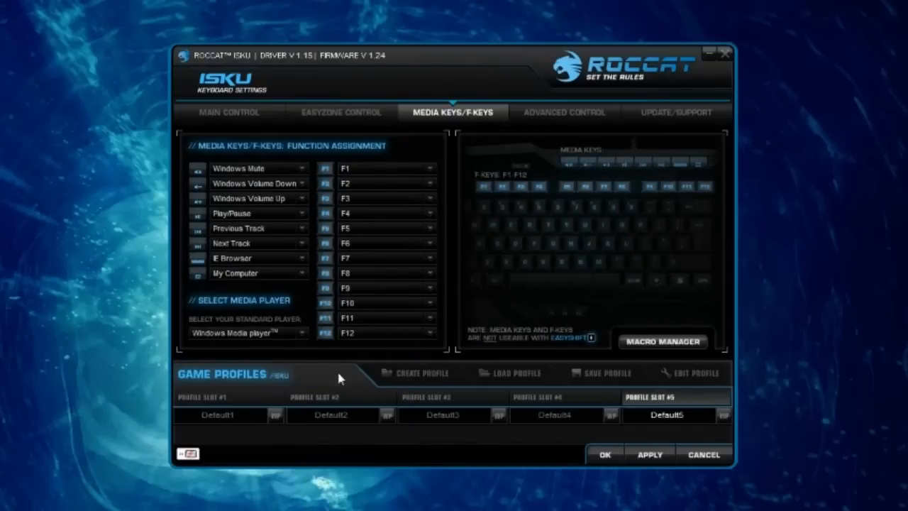
pyautogui.moveTo(559, 186)
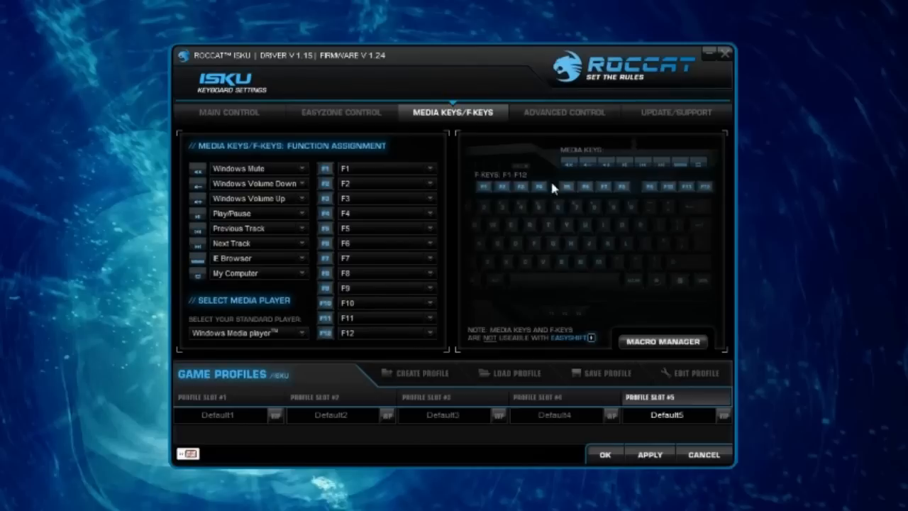
# - Raise key illumination brightness to 100% in Advanced Control, then return to Main Control
pyautogui.click(565, 113)
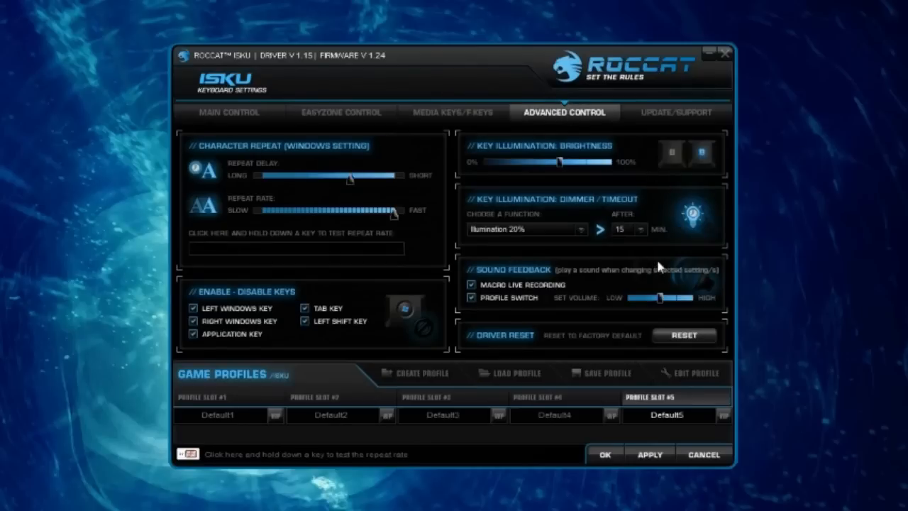
pyautogui.moveTo(539, 182)
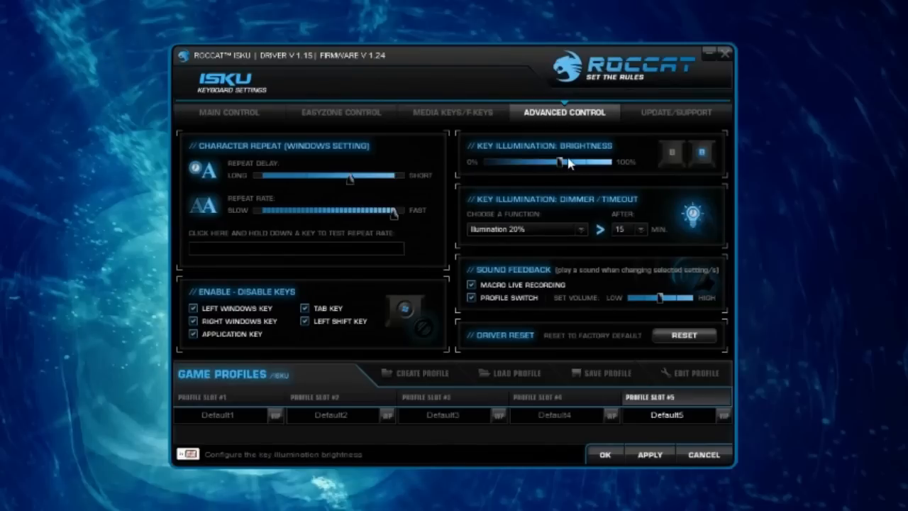
pyautogui.moveTo(565, 162); pyautogui.dragTo(613, 162)
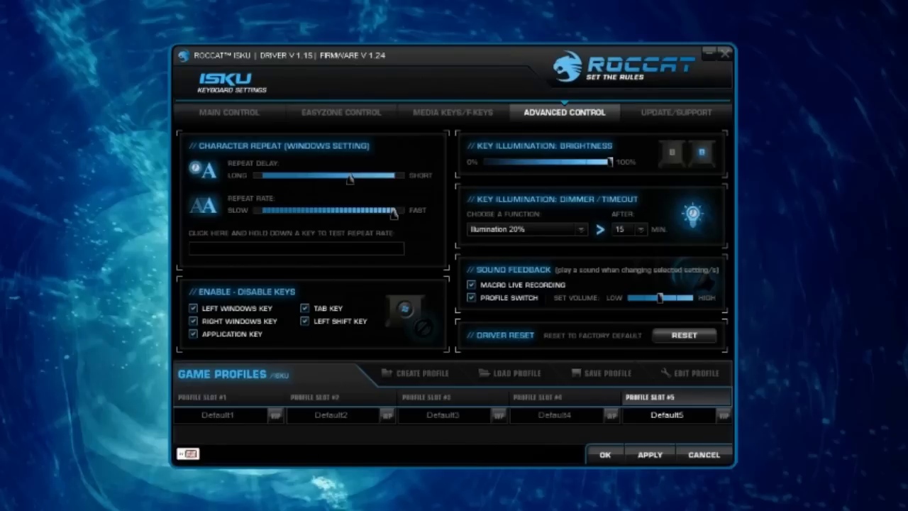
pyautogui.click(228, 112)
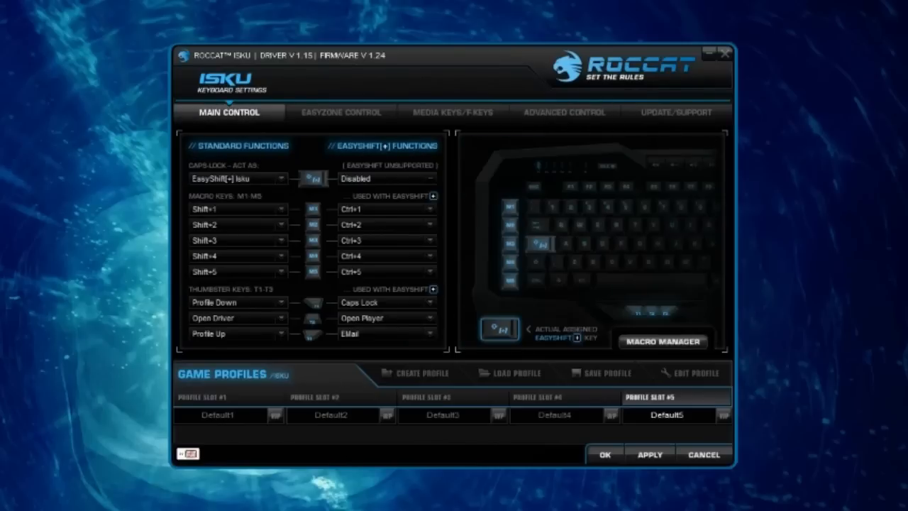